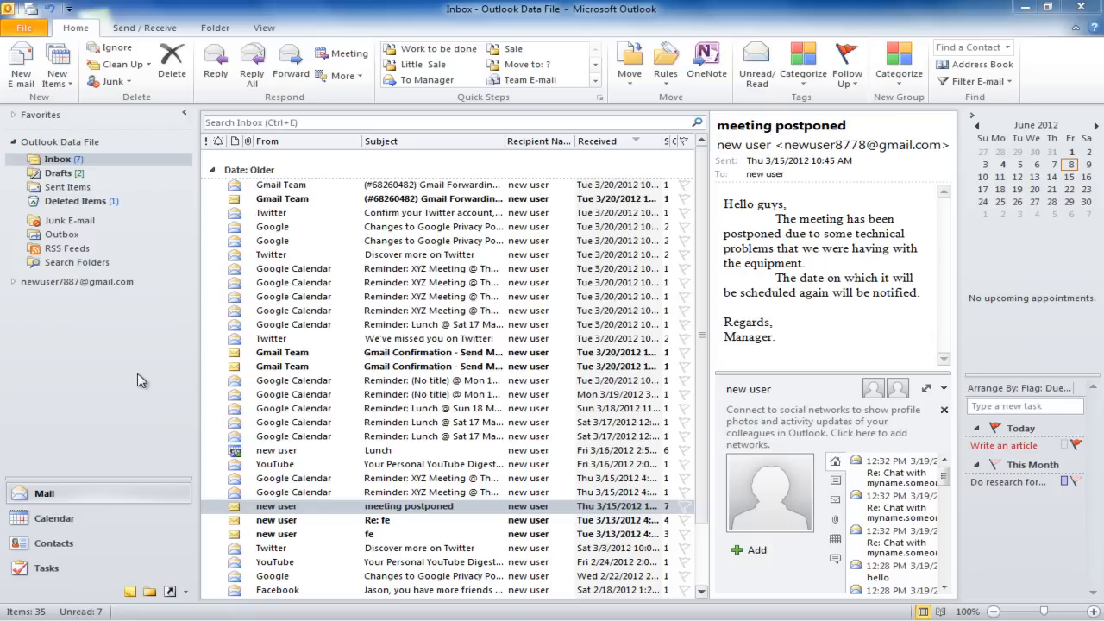
Step: Group the inbox by sender, then sort it by received date, oldest first
click(267, 140)
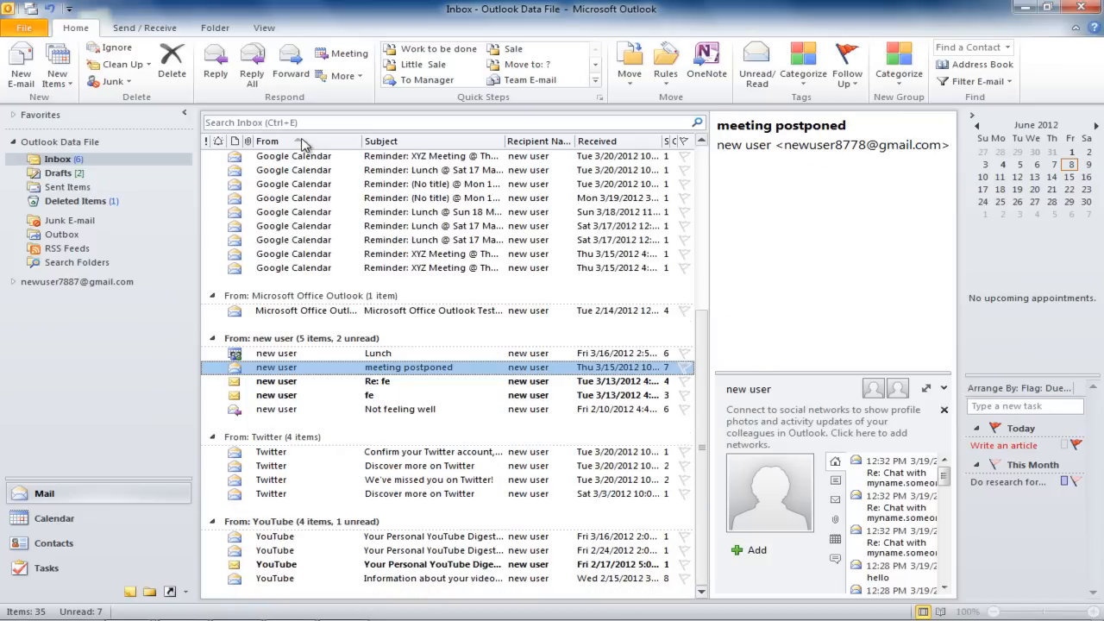
click(382, 140)
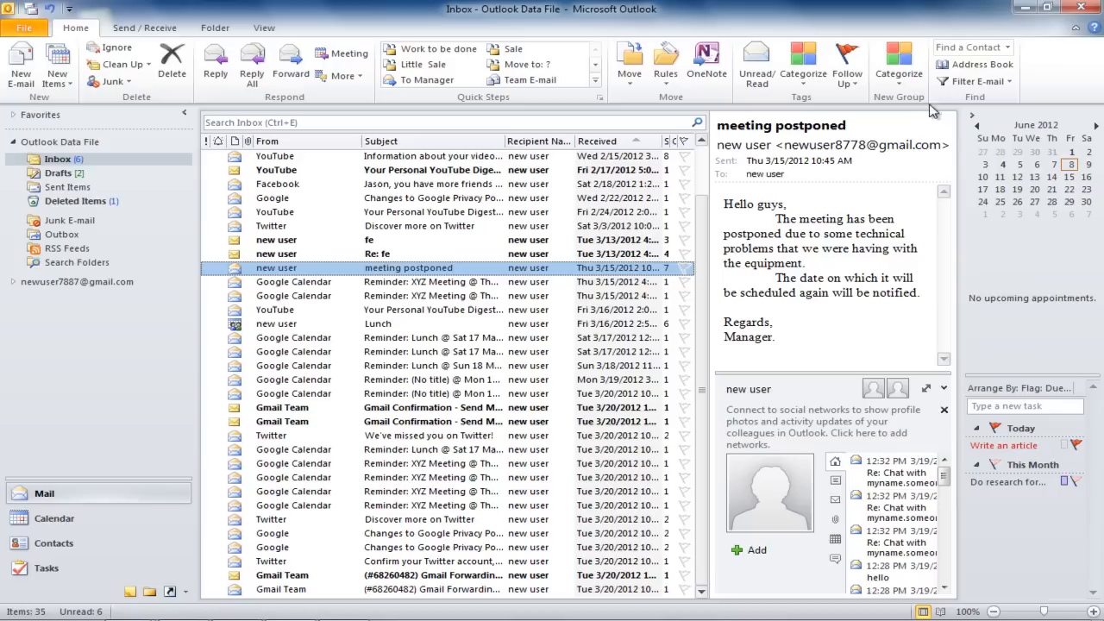
Step: Filter the inbox with Filter E-mail to show only the eight unread messages
click(975, 81)
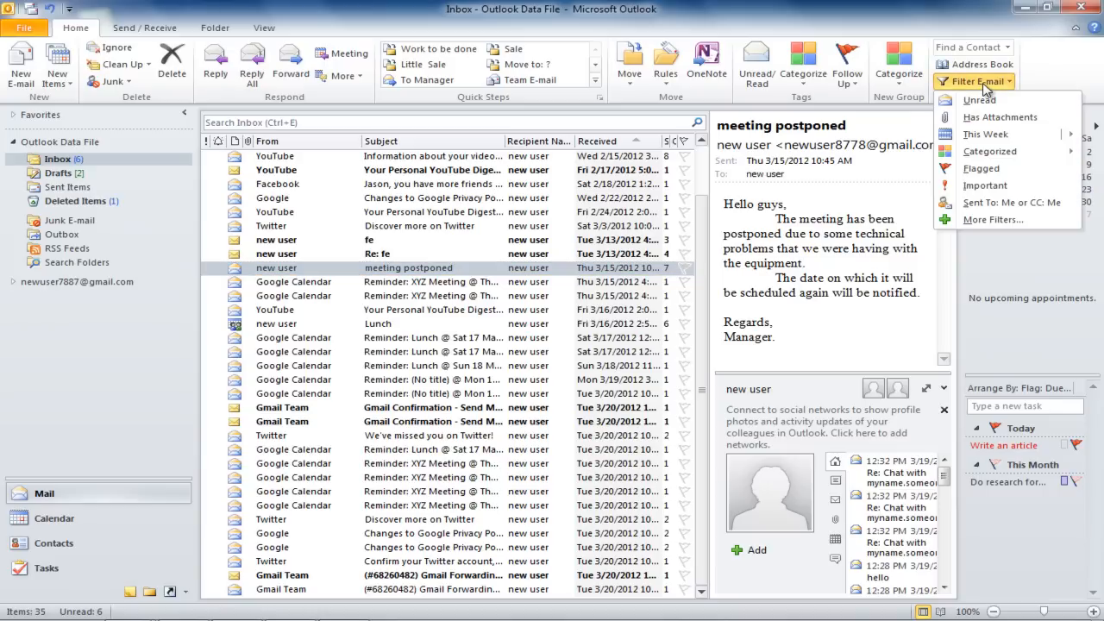
click(977, 100)
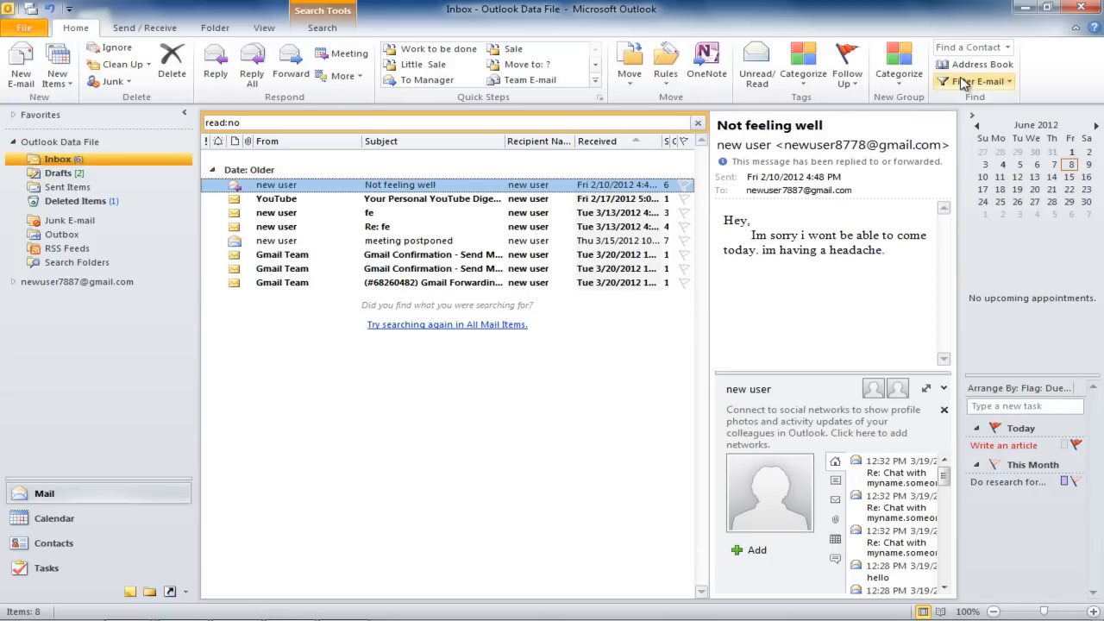
Step: Add Has Attachments and This Week criteria to the unread search, then close the search
click(975, 82)
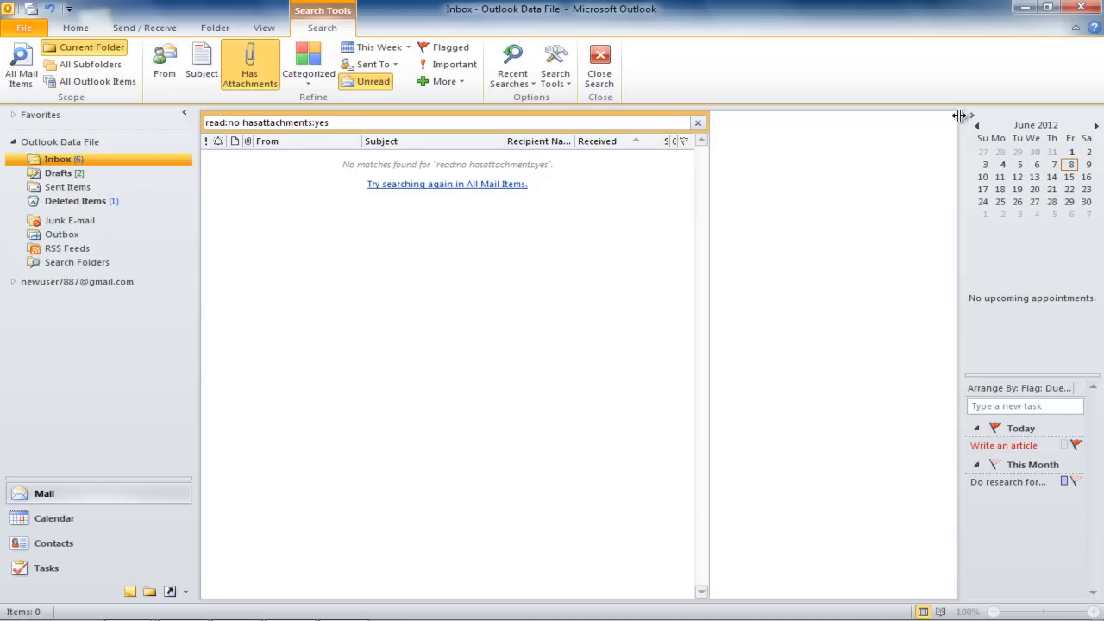
click(400, 47)
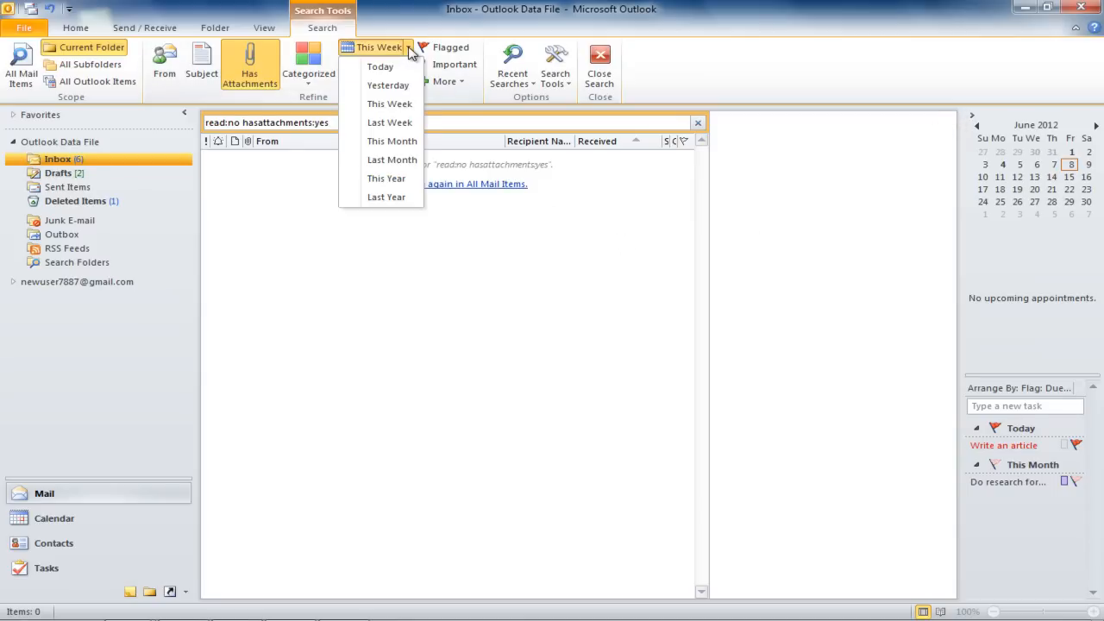
click(389, 103)
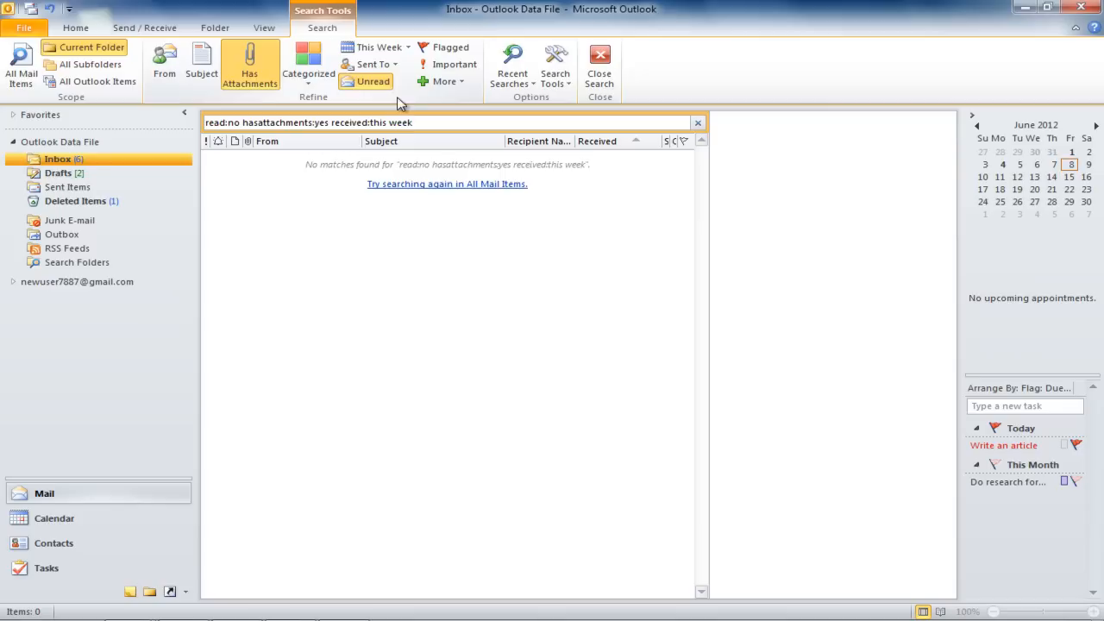
click(378, 47)
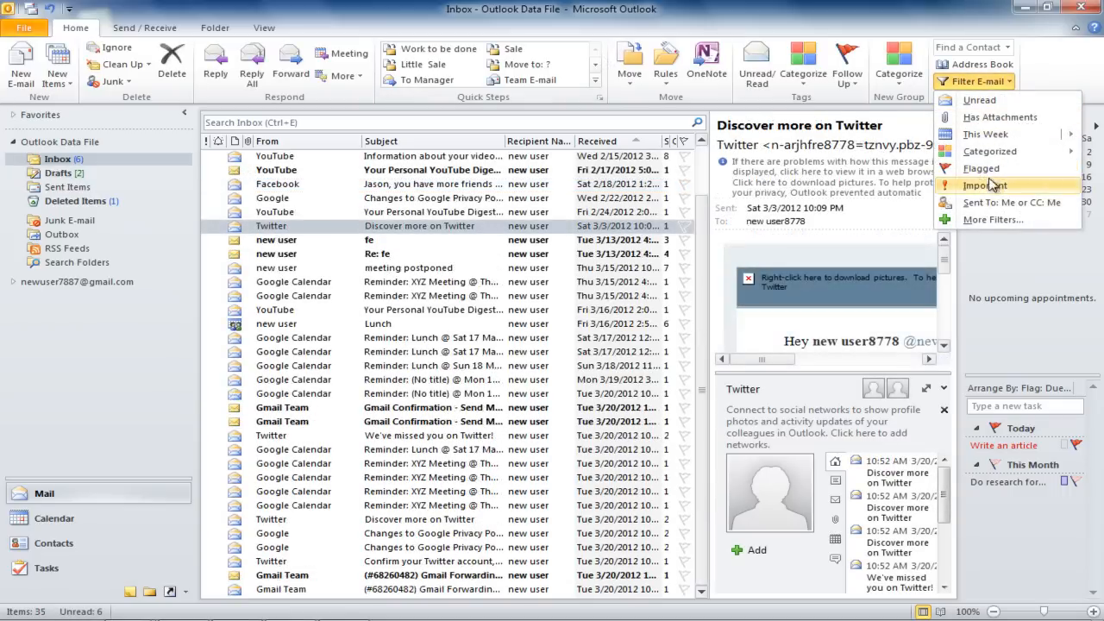
Step: List the four Gmail Team messages, then search the inbox for 'new user not feelin'
click(449, 122)
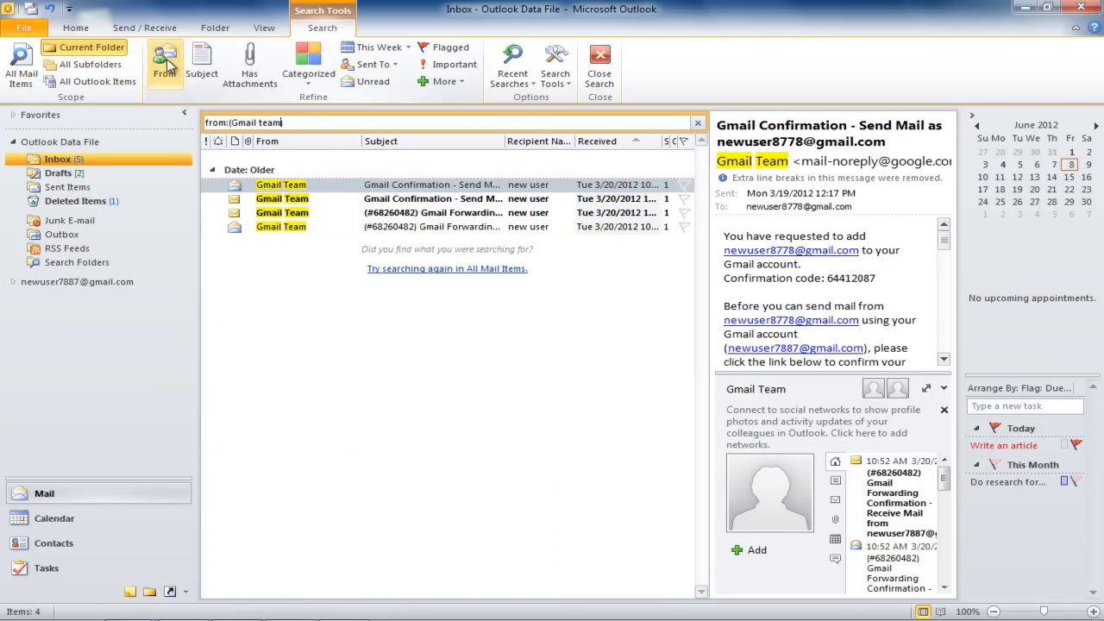
text(new user not)
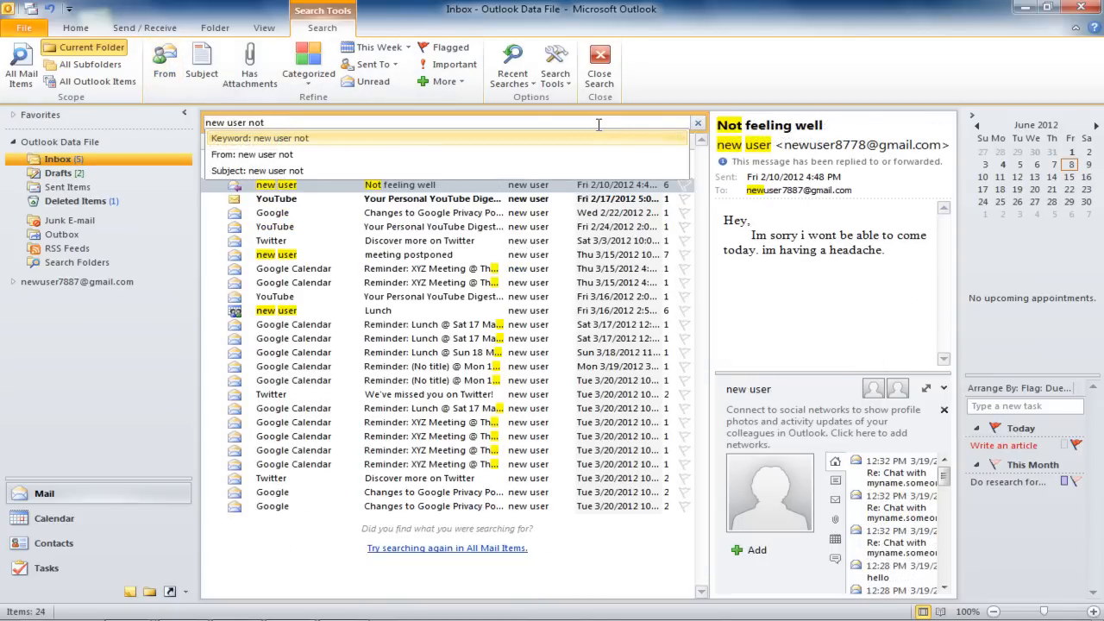
text(feelin)
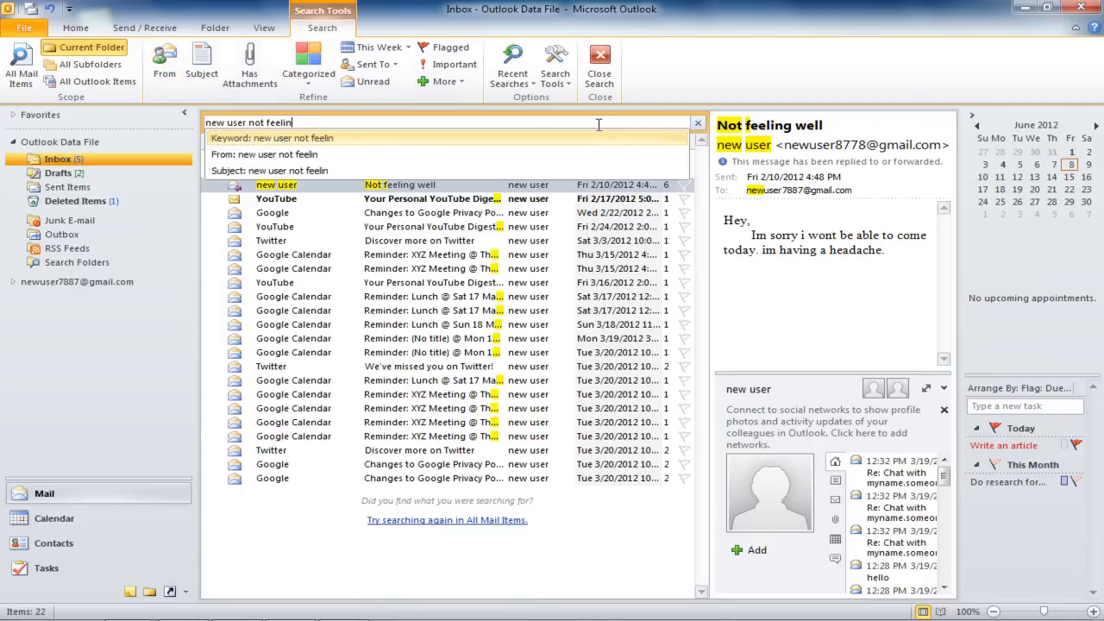